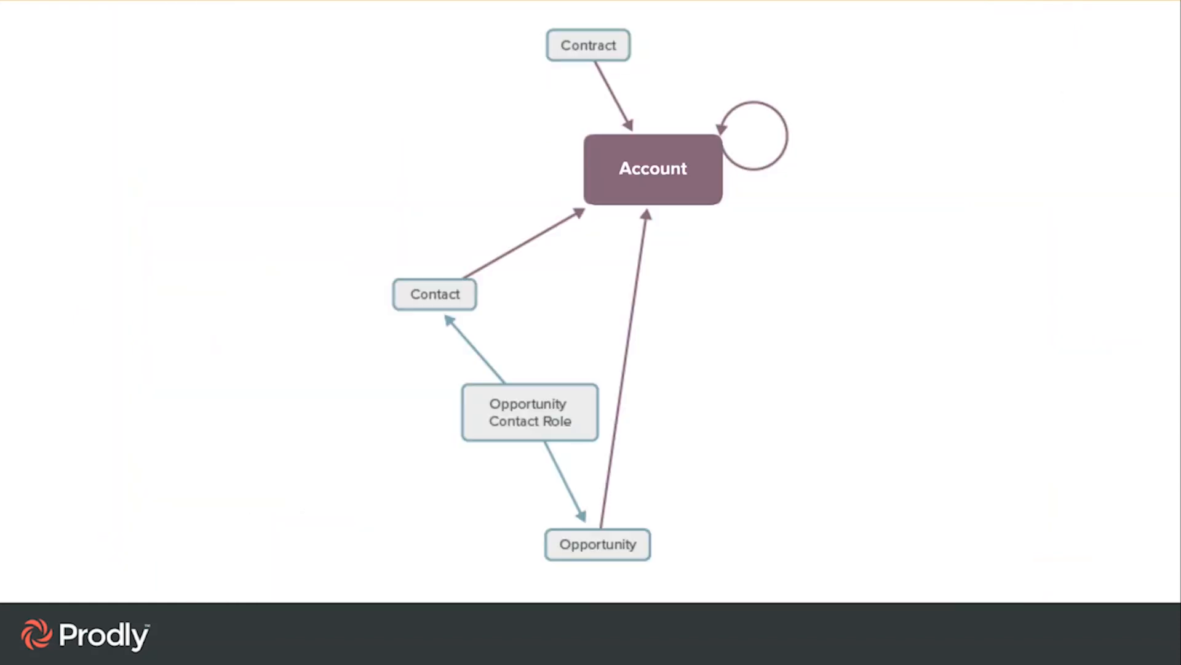
# Outline Account in red, then add red outlines to the related Contact and Opportunity boxes
pyautogui.click(653, 168)
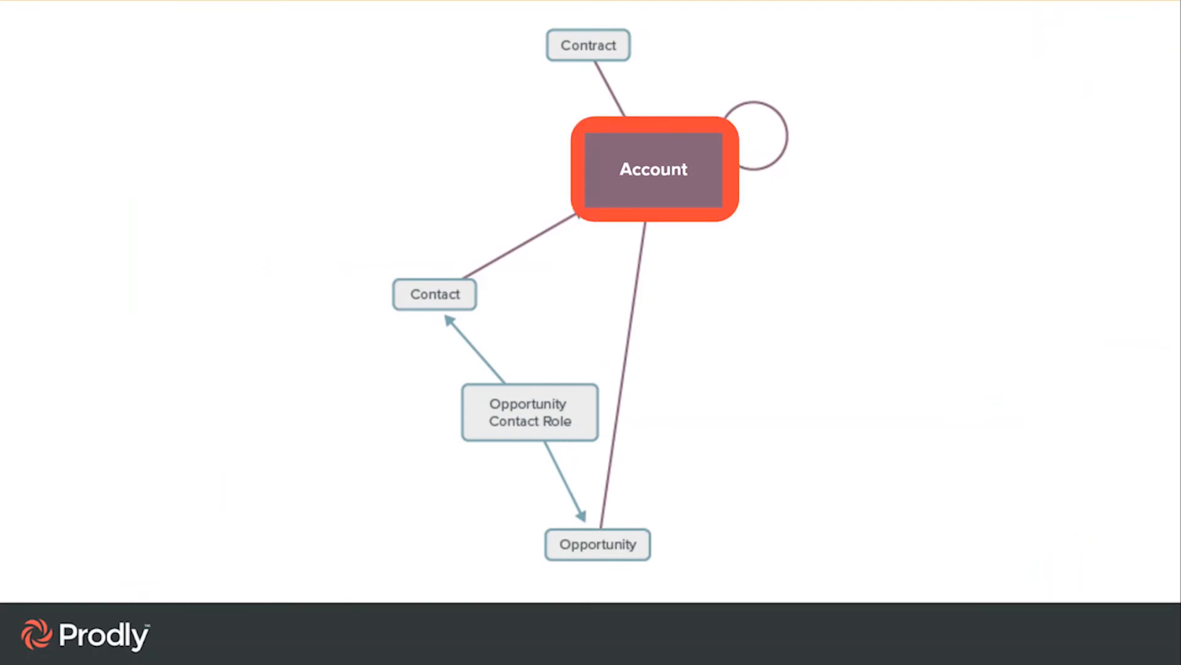
pyautogui.click(433, 294)
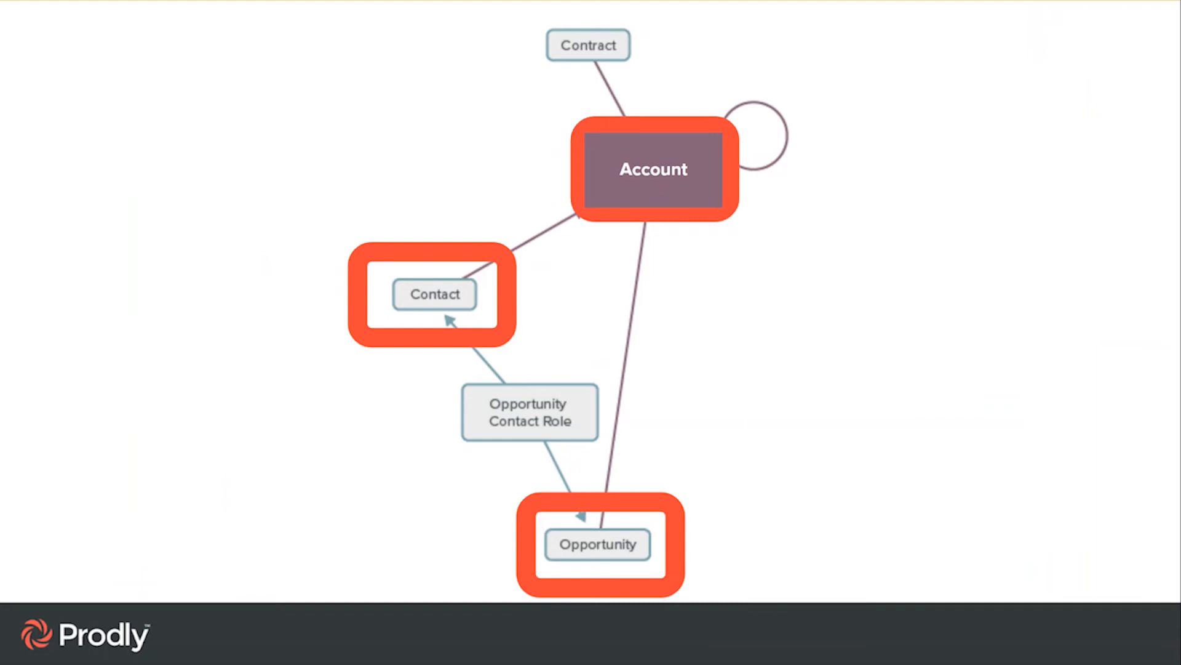
pyautogui.click(528, 412)
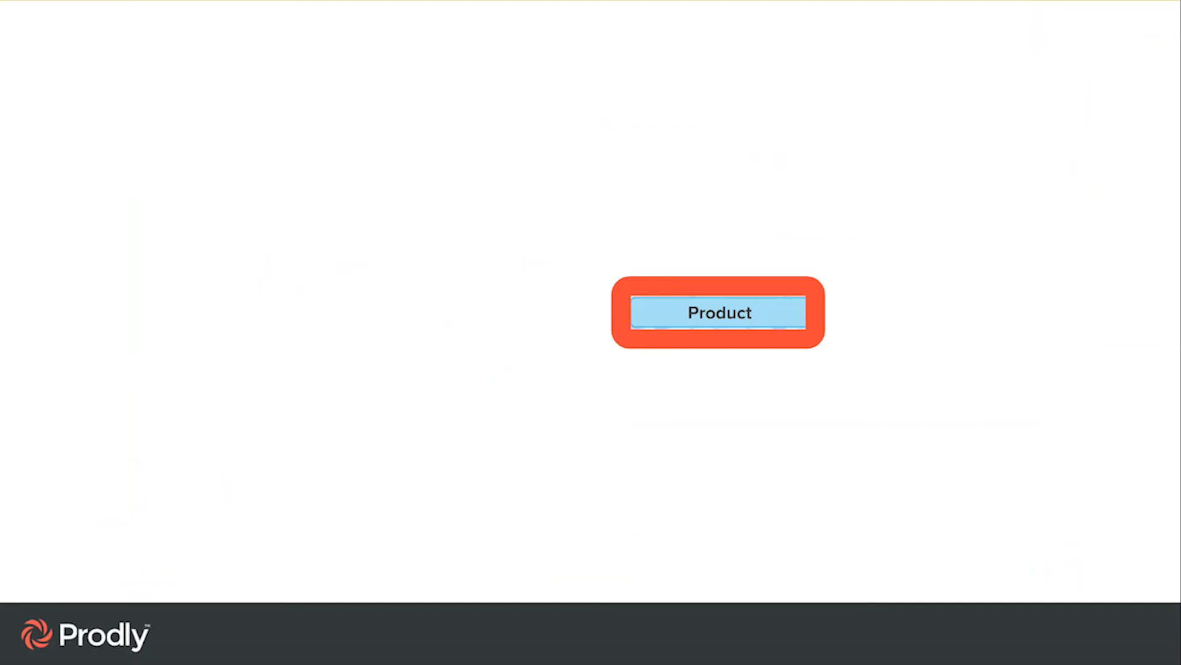
# Fade the Account diagram and show the Product box alone with a red outline
pyautogui.click(719, 313)
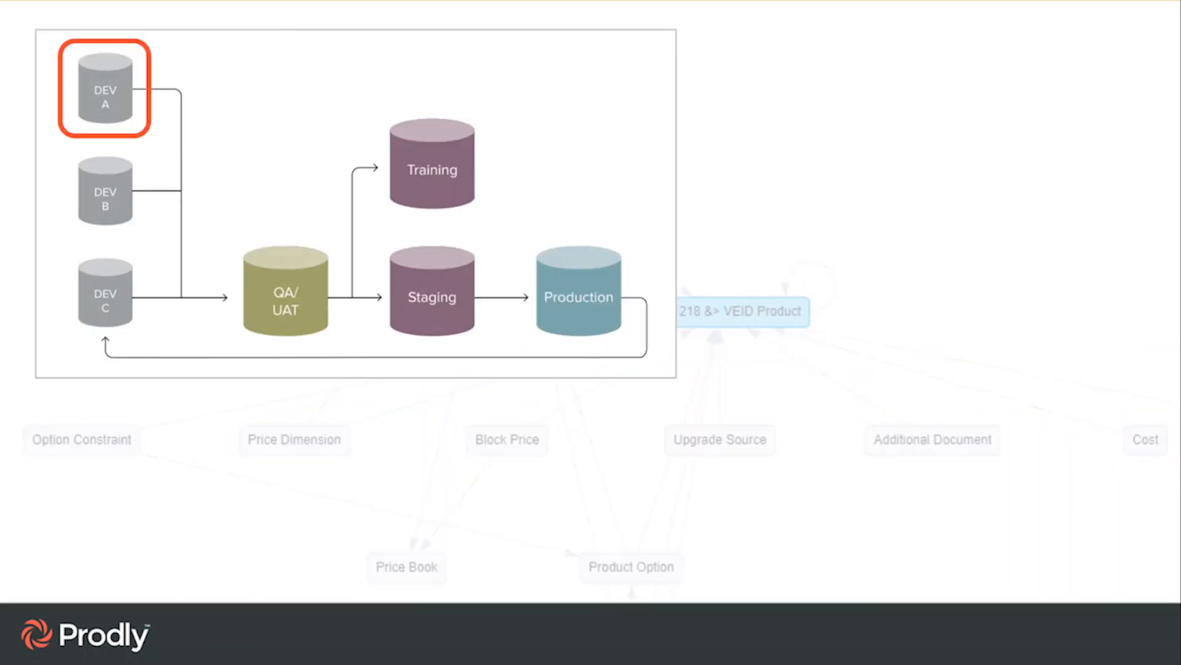
# Move the red outline from the DEV A sandbox to QA/UAT in the pipeline chart
pyautogui.click(283, 297)
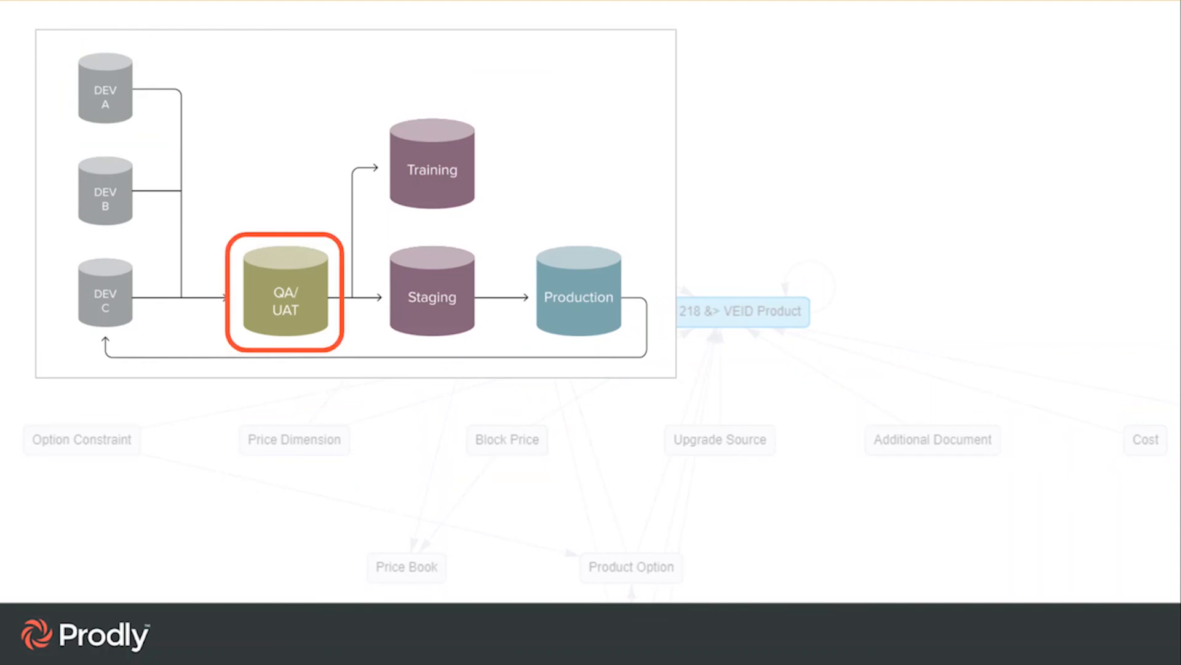
pyautogui.click(430, 295)
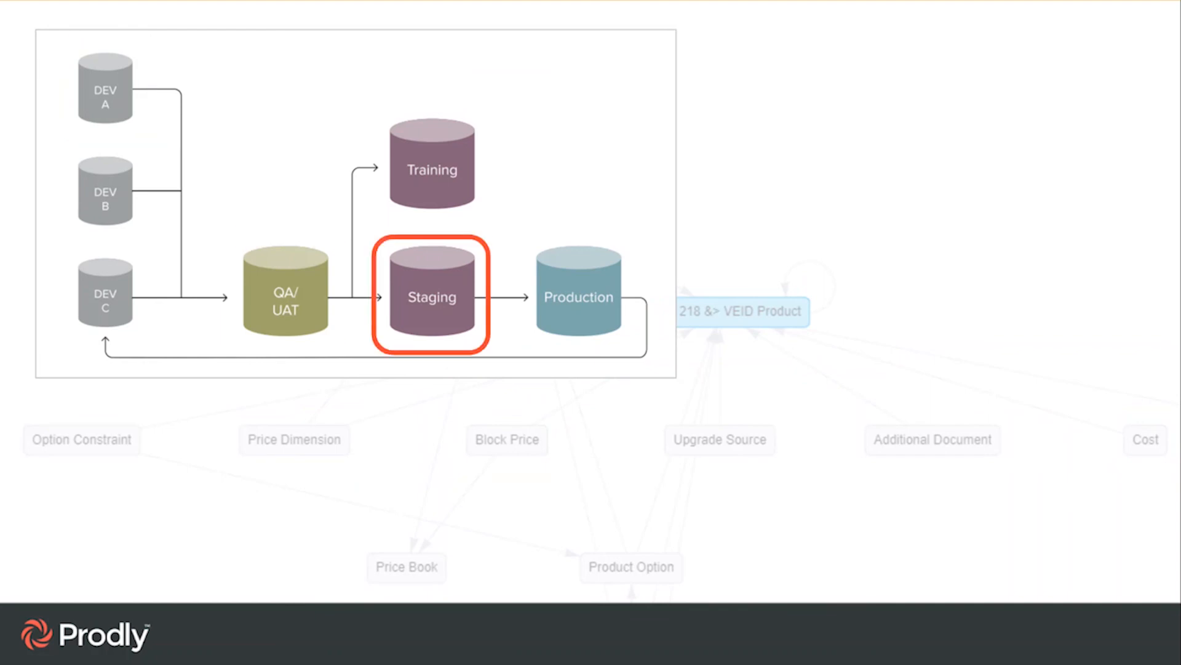